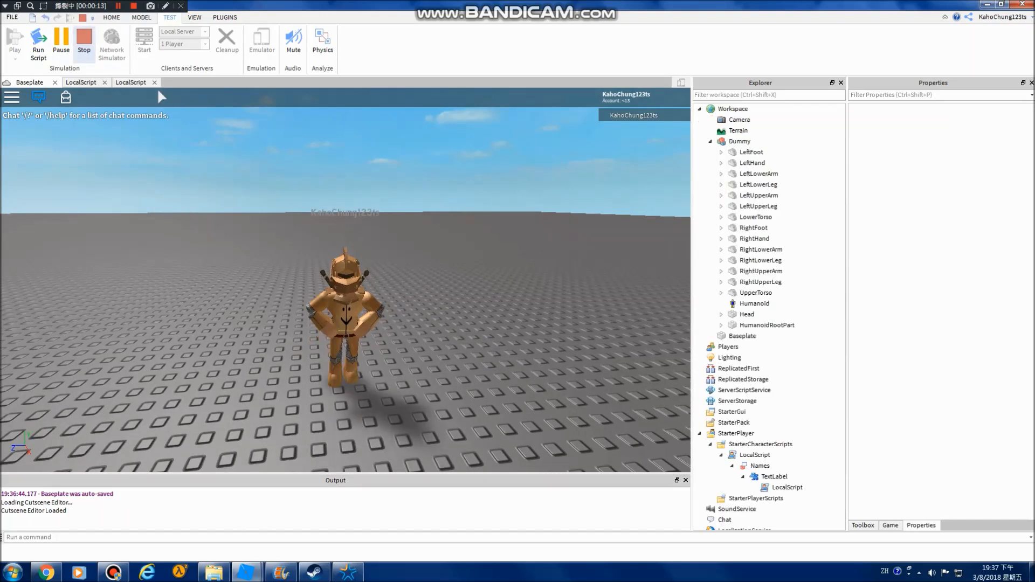
Stop the playtest and delete the Dummy model and old nametag LocalScript.
click(83, 41)
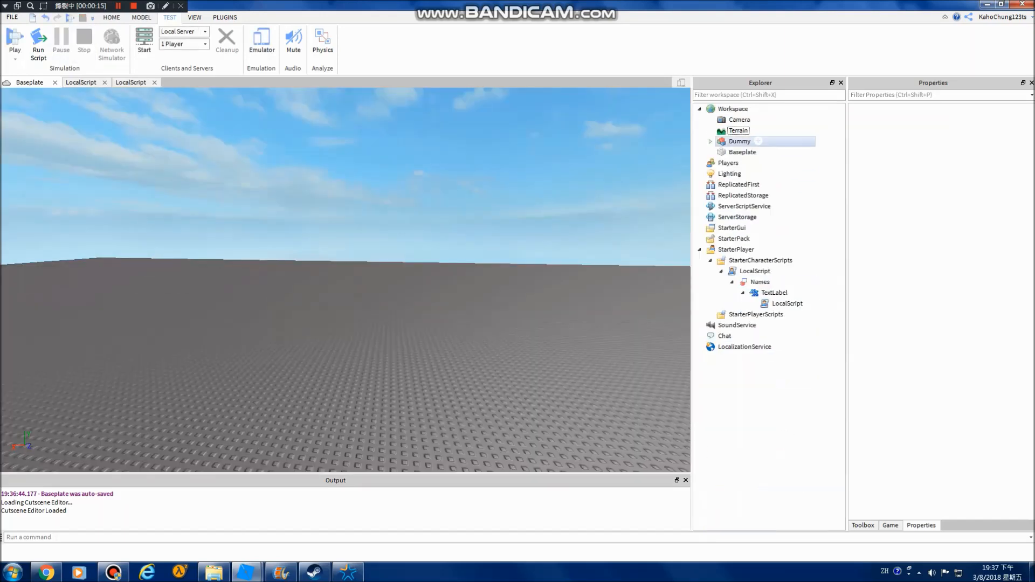
click(755, 271)
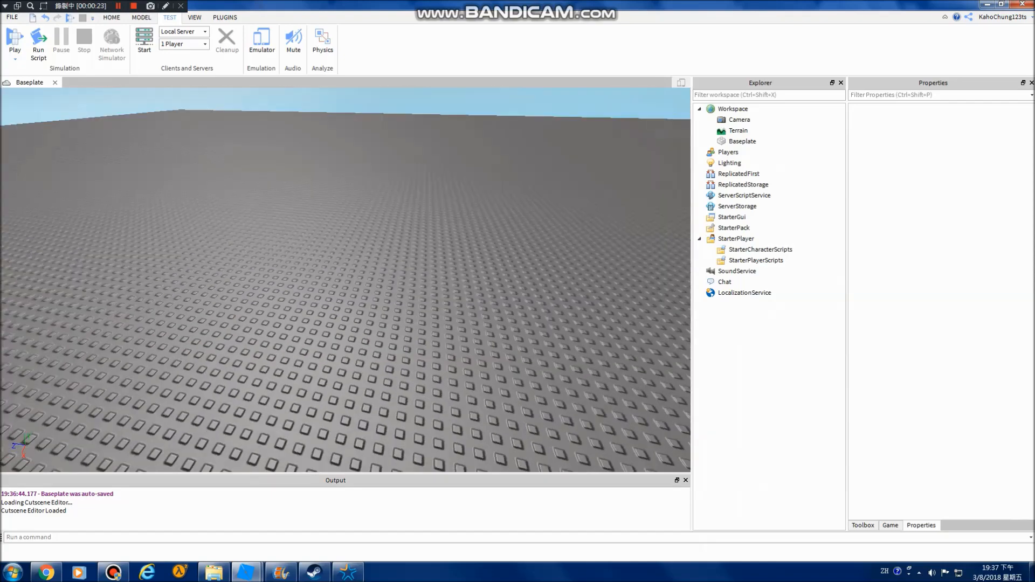
Select StarterPlayer and set its NameDisplayDistance to 0.
click(735, 238)
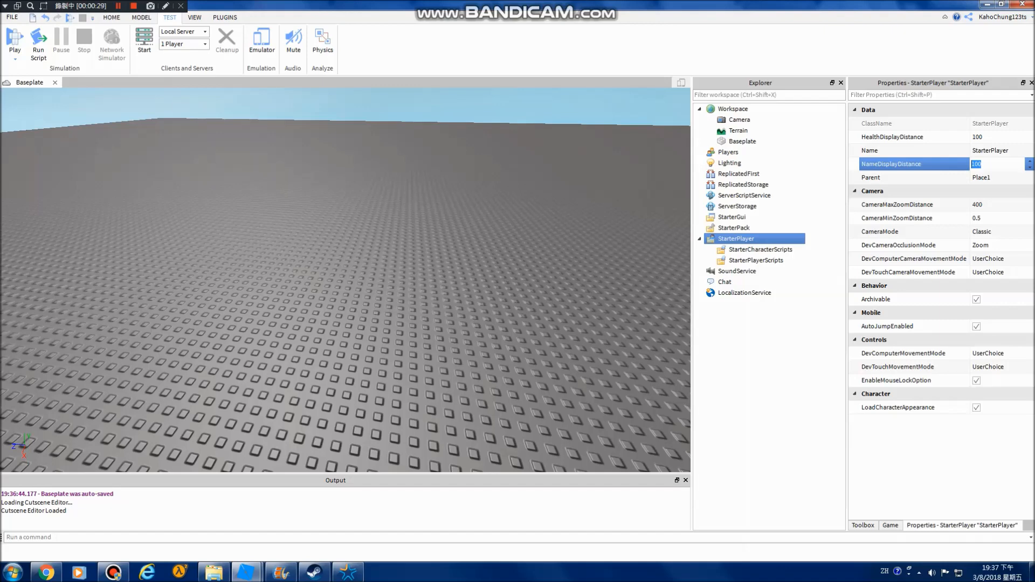
text(0)
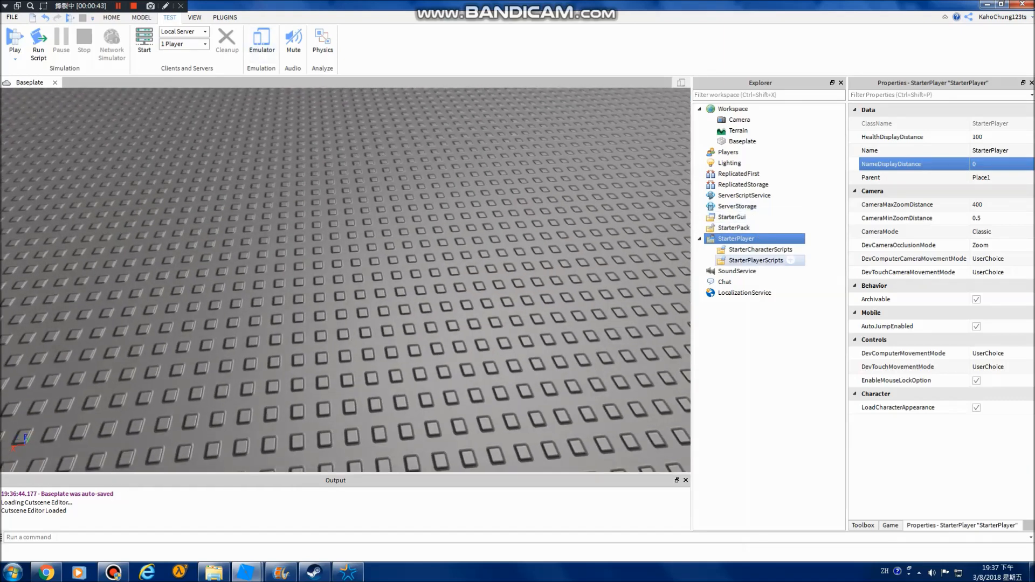
Insert a LocalScript into StarterCharacterScripts beginning with wait(1).
right_click(761, 249)
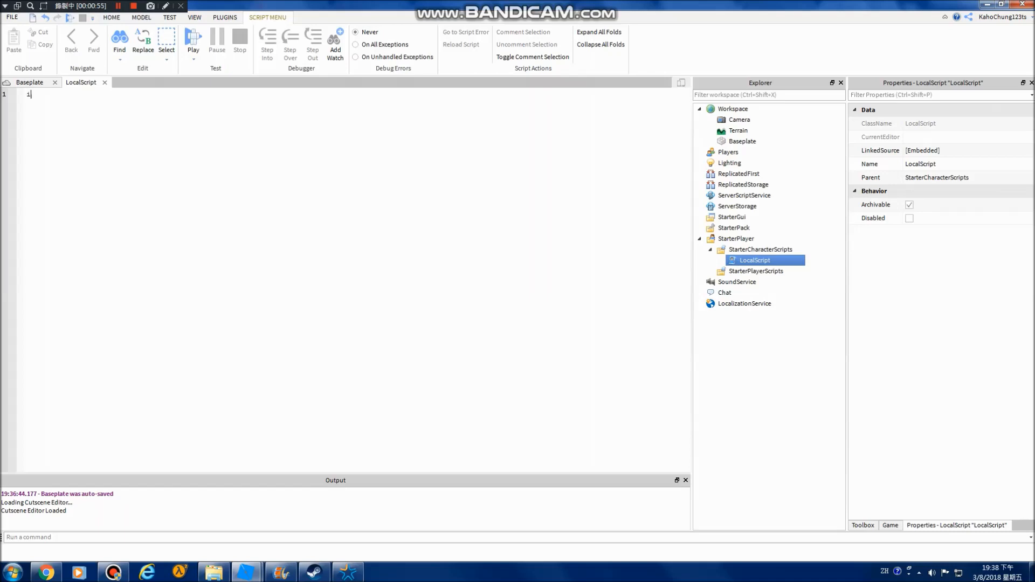
text(w)
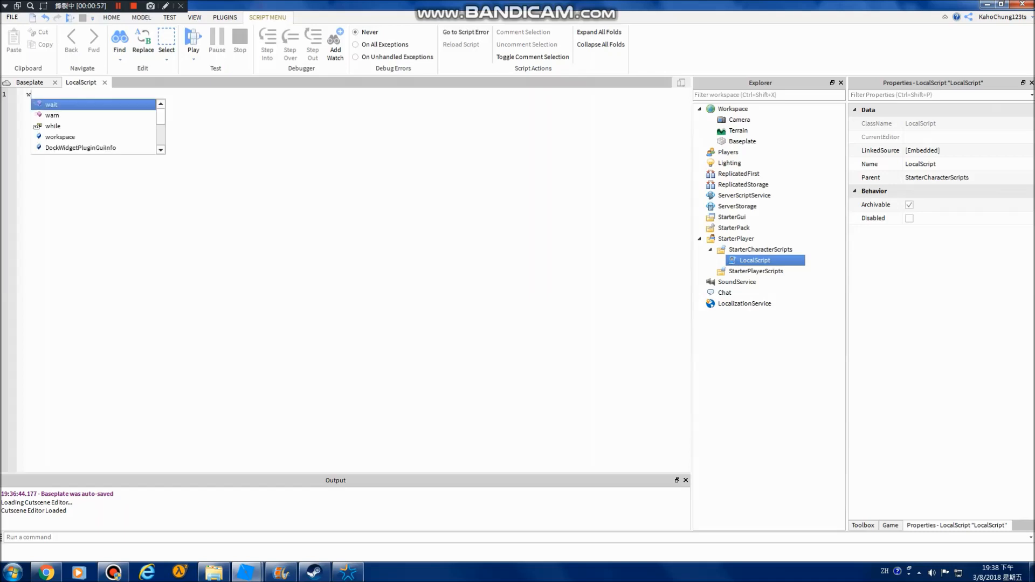
text(ait(1))
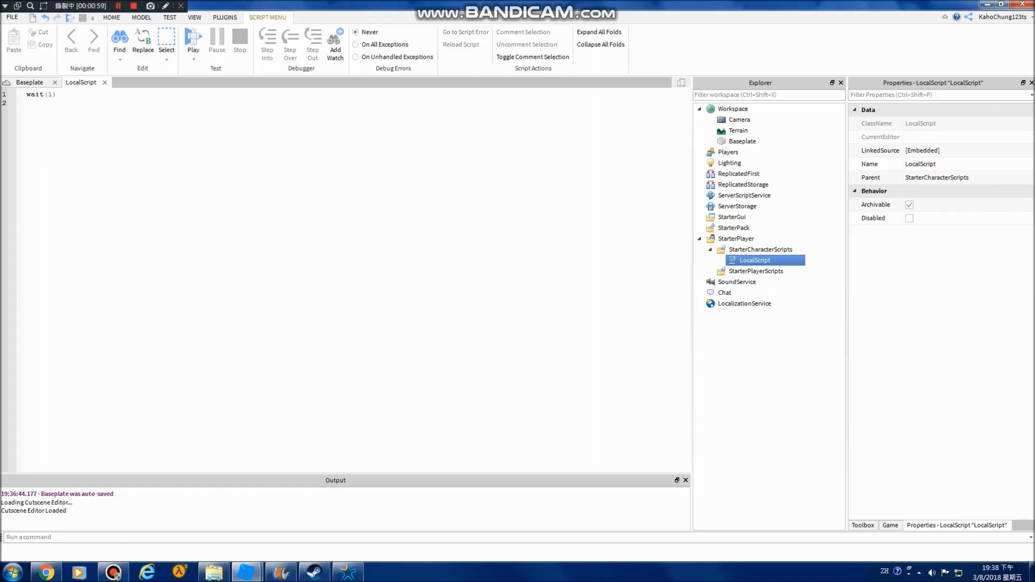
Insert a BillboardGui under the LocalScript and rename it Nametag.
right_click(755, 260)
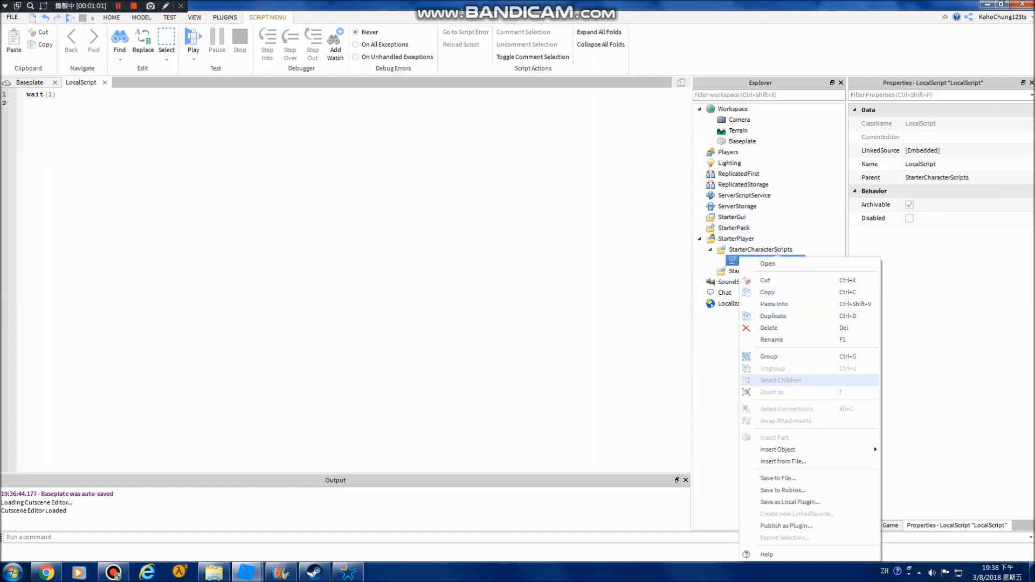
click(777, 450)
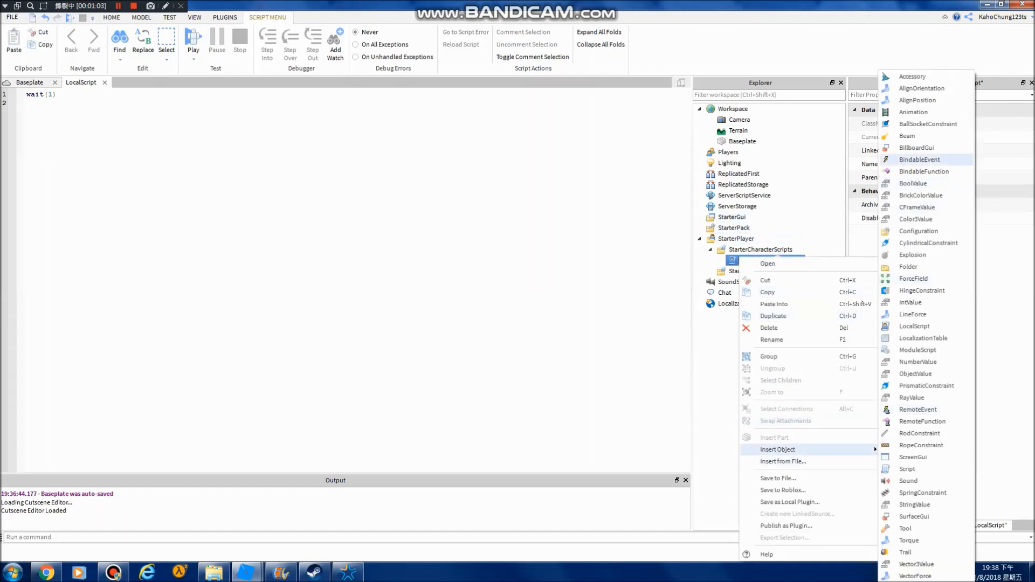
click(916, 147)
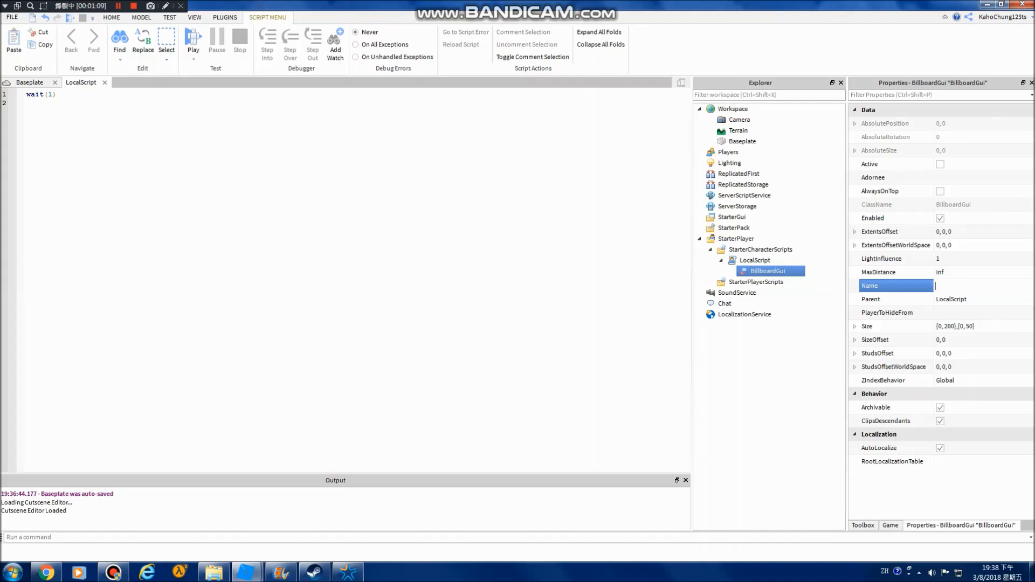
text(Nametag)
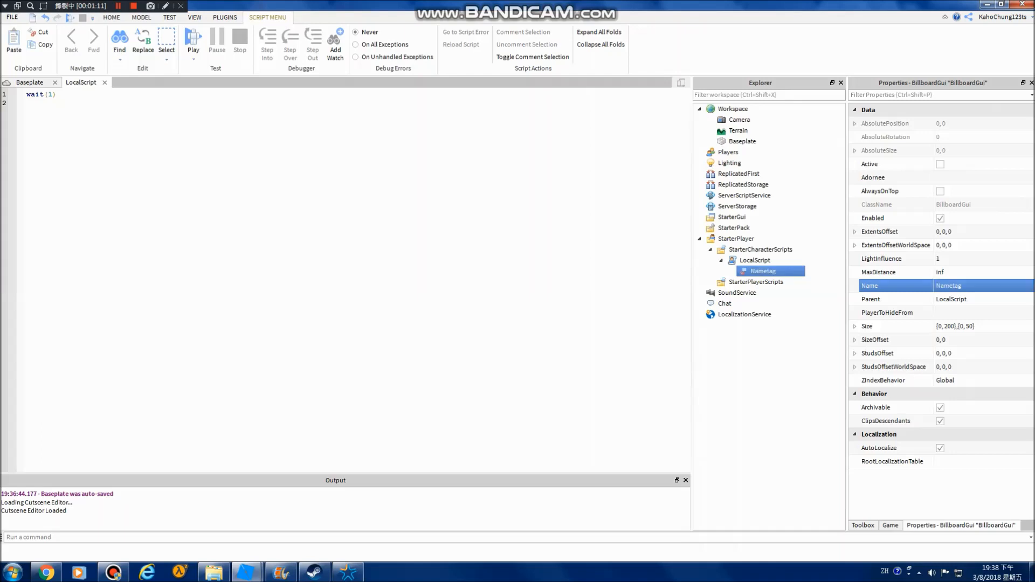
click(755, 260)
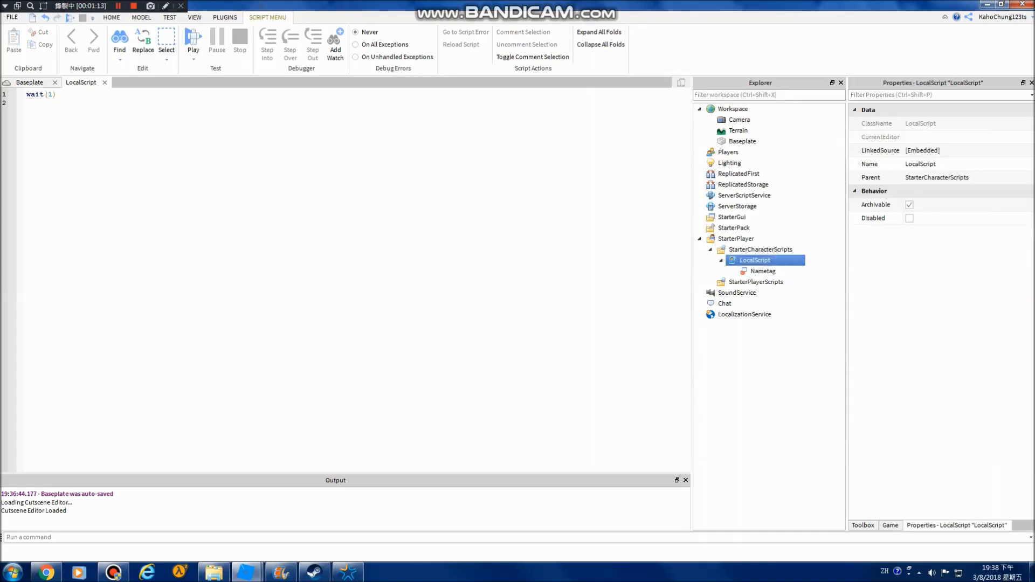
Write script.Nametag.Parent = script.Parent.Head to attach the tag to the head.
text(script.)
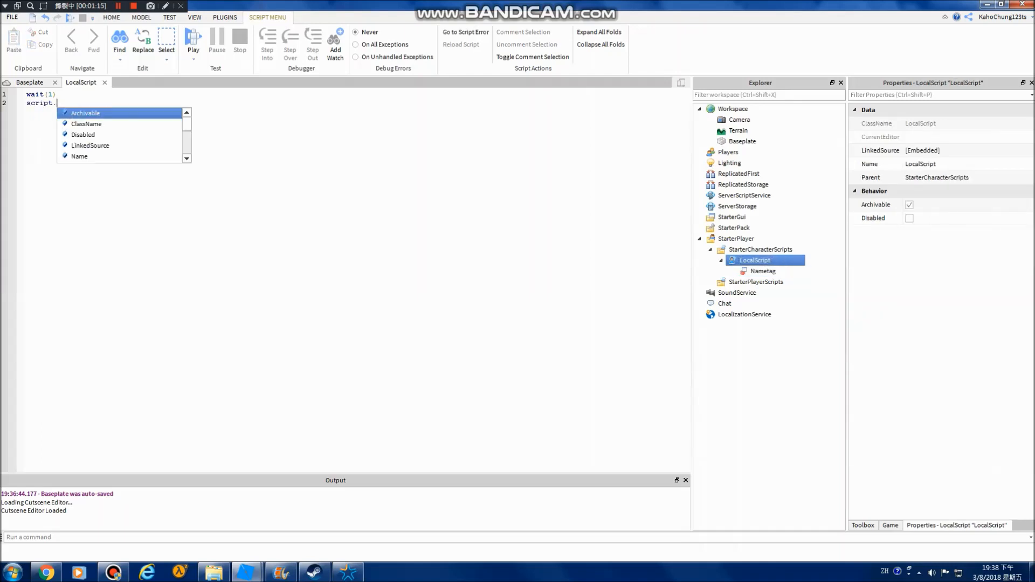
text(Nametag)
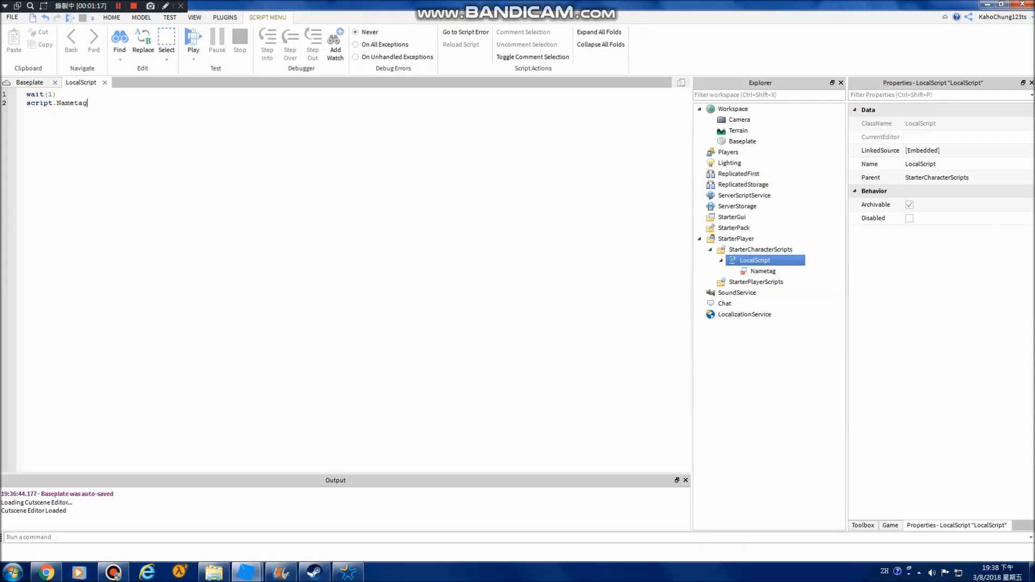
text(.Parent = s)
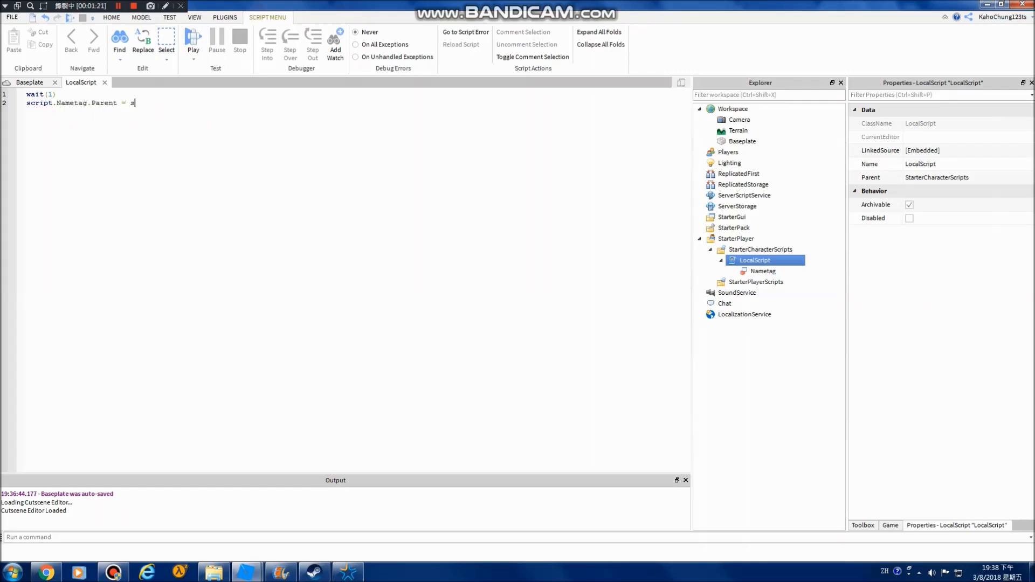
text(cript.Parent)
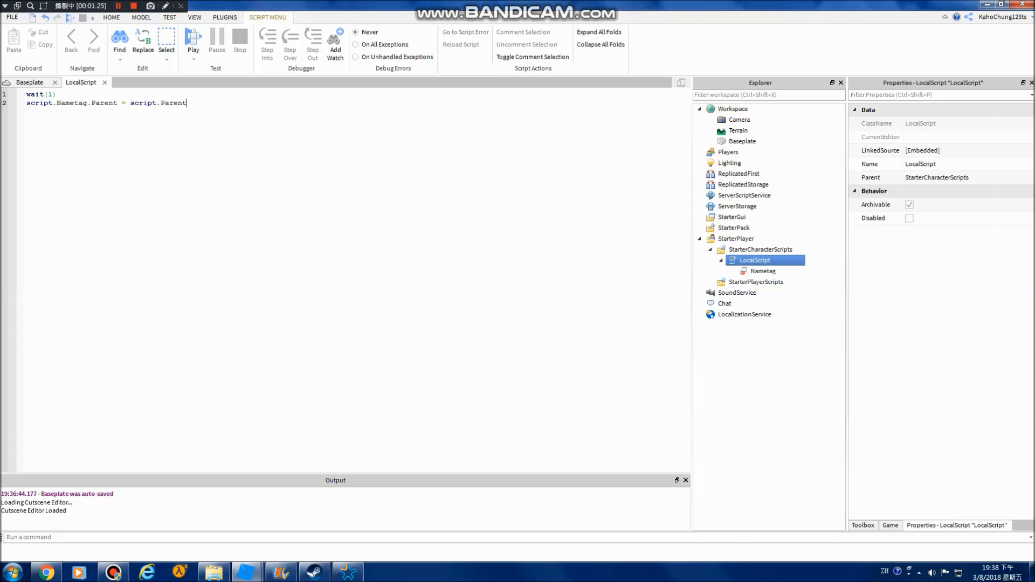
text(.Head)
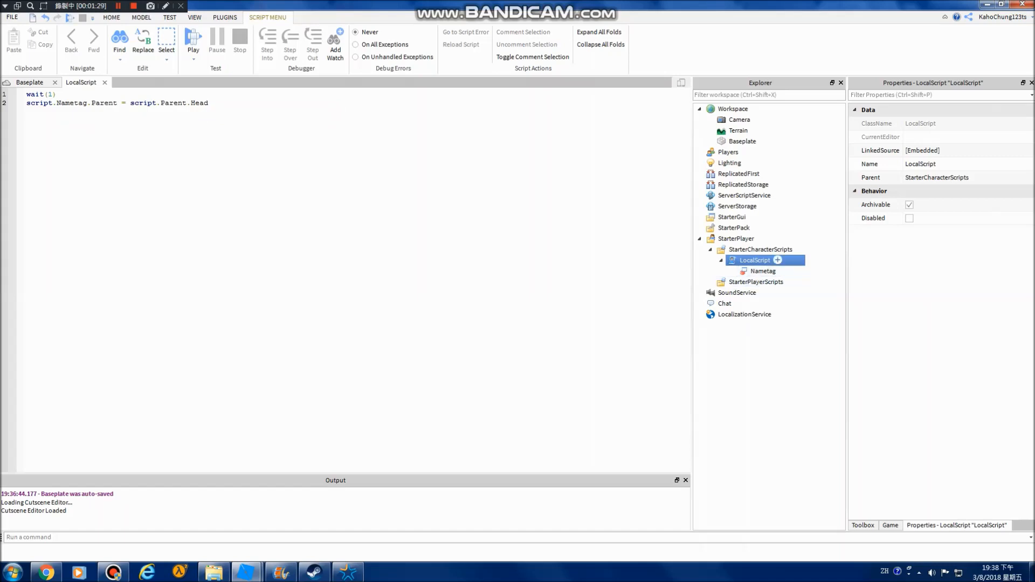
Insert a TextLabel inside the Nametag billboard.
right_click(763, 270)
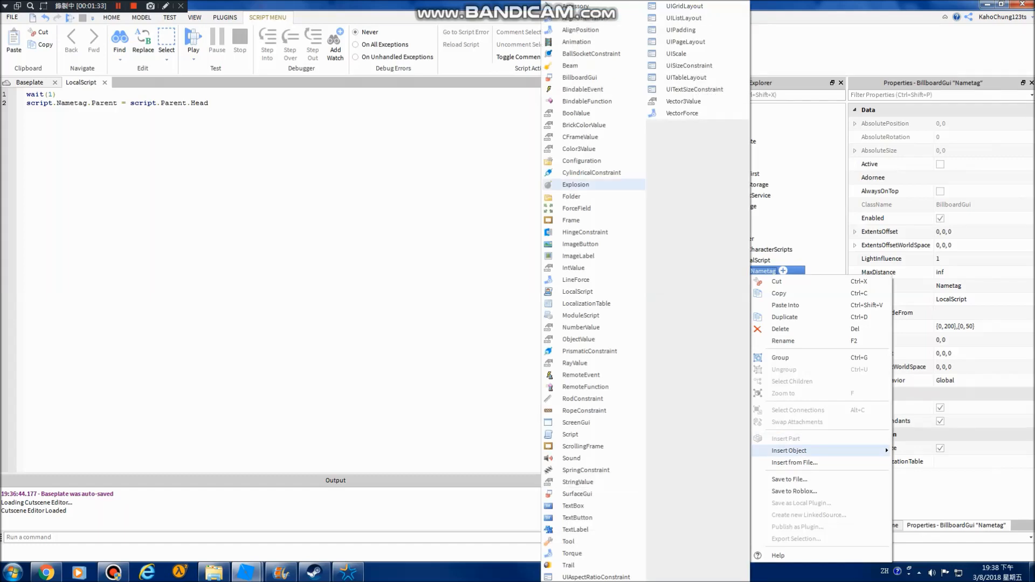
mouse_move(568, 541)
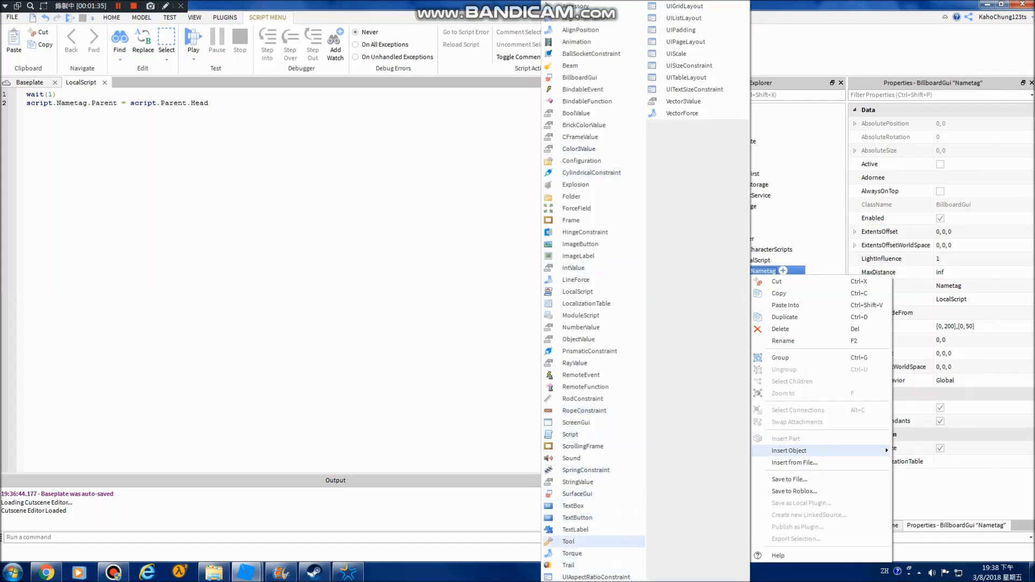
click(576, 529)
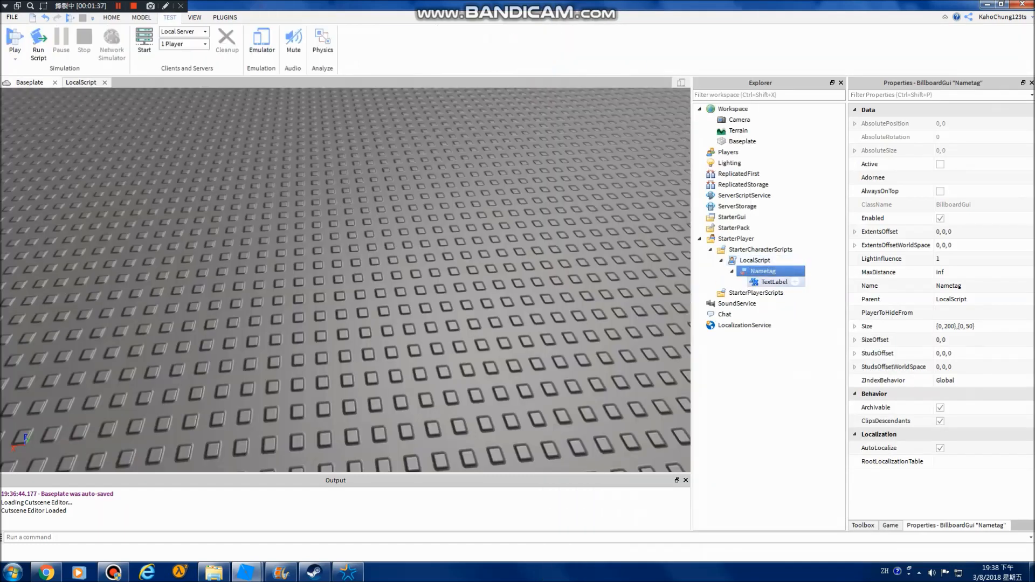
click(776, 282)
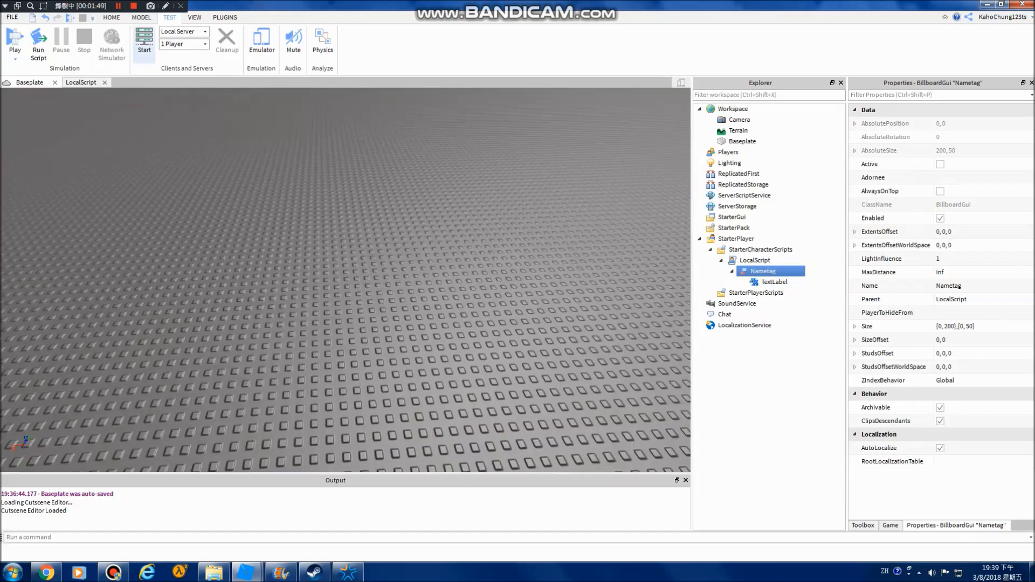
Add a Dummy rig with Rig Builder and place Nametag under its Head to preview.
click(225, 17)
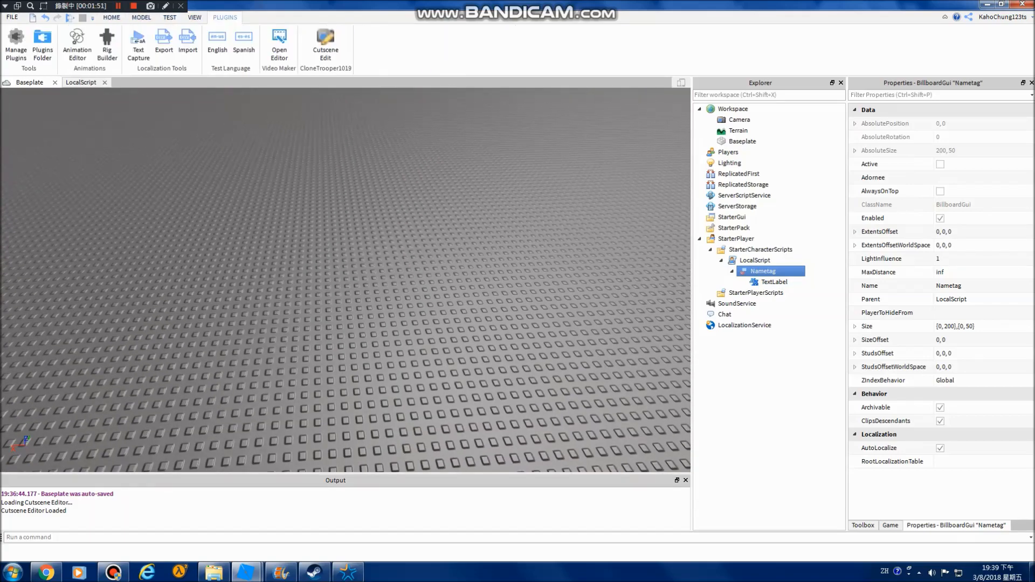
click(108, 43)
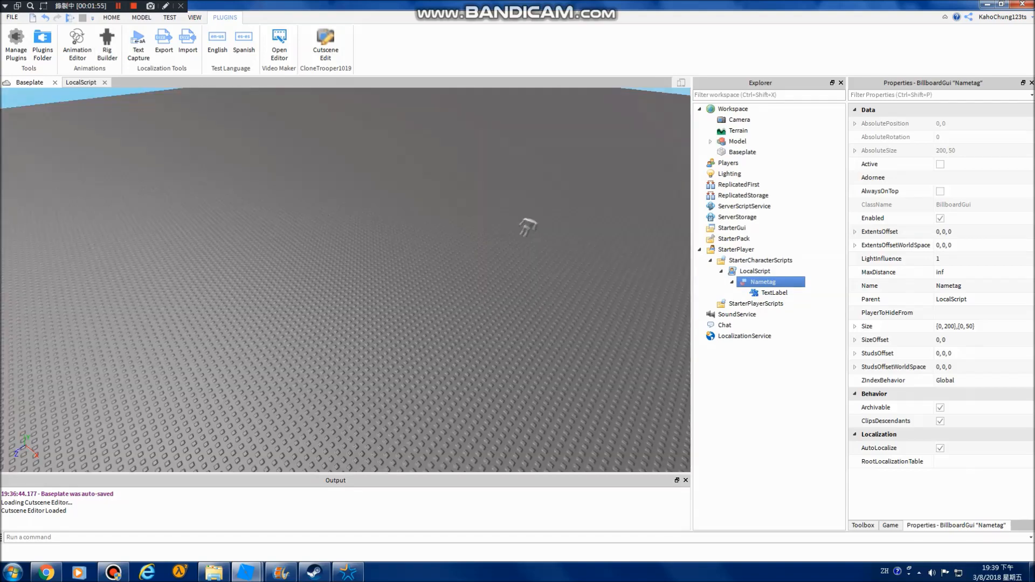
click(739, 140)
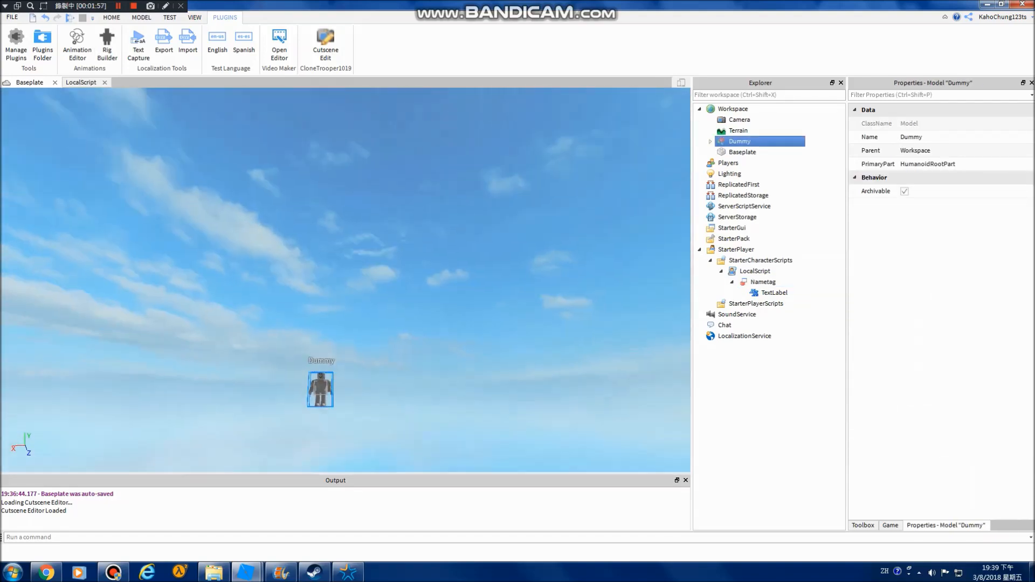
click(763, 282)
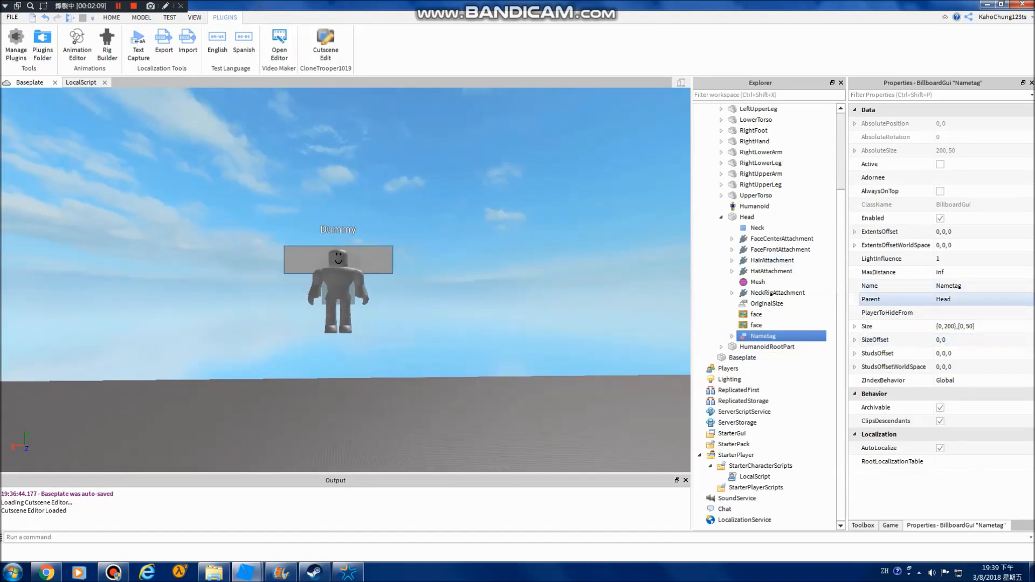
Set the Nametag billboard's size offset to 0, 3.5 so it floats above the head.
click(982, 325)
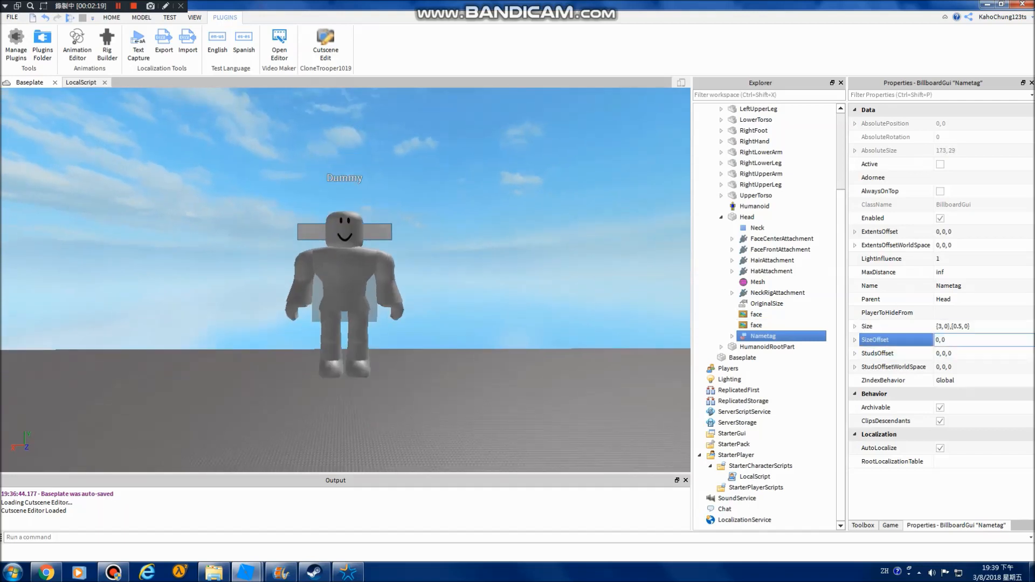
text(0,3)
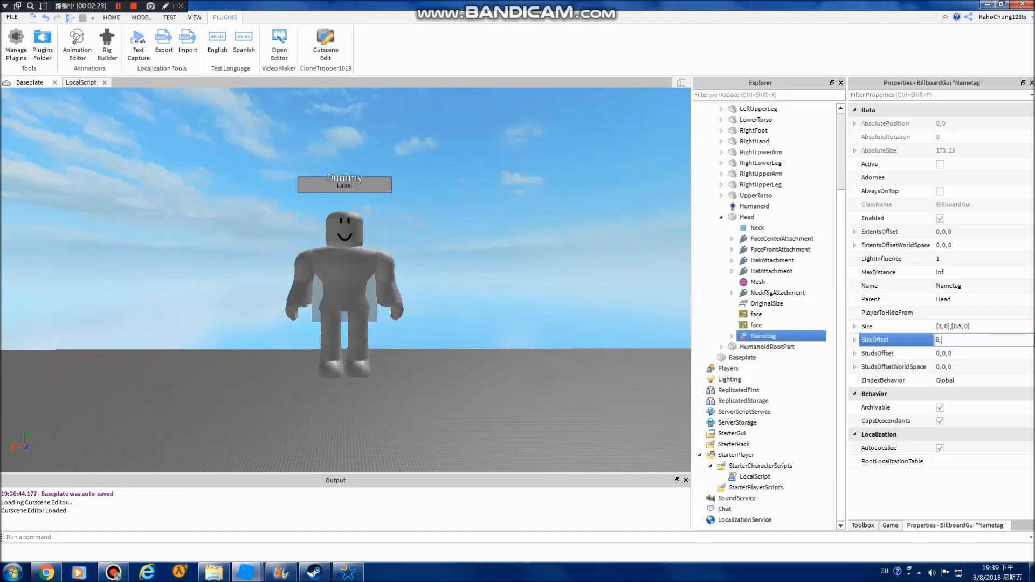
text(3.5)
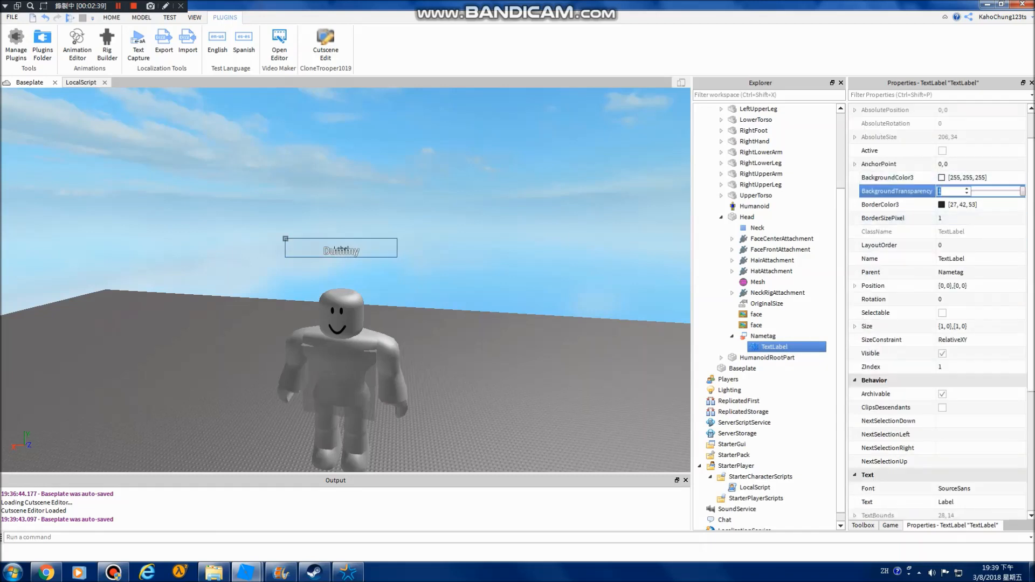
Set the TextLabel's BackgroundTransparency to 1, enable TextScaled and enter test text 34563.
text(0)
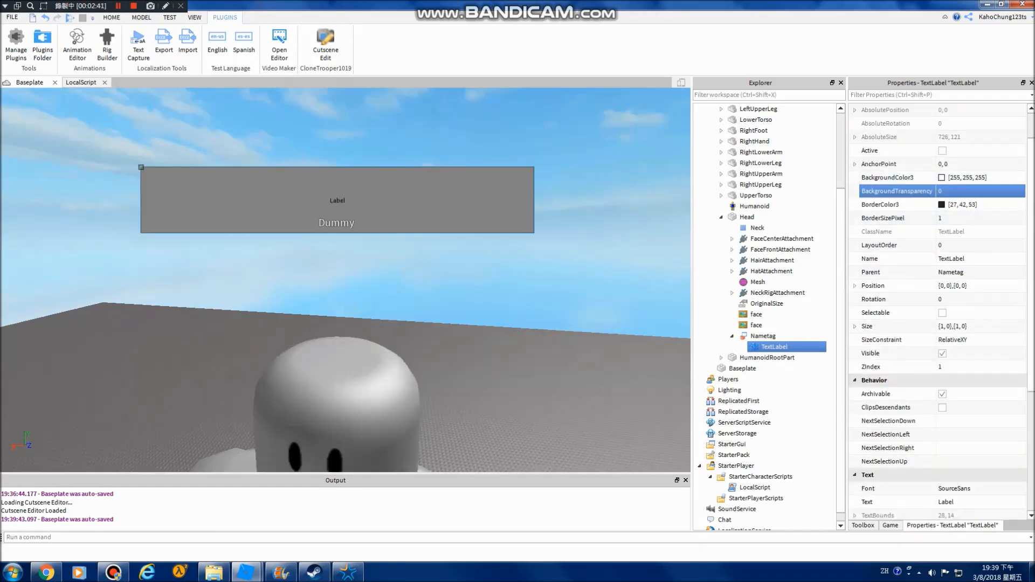
text(1)
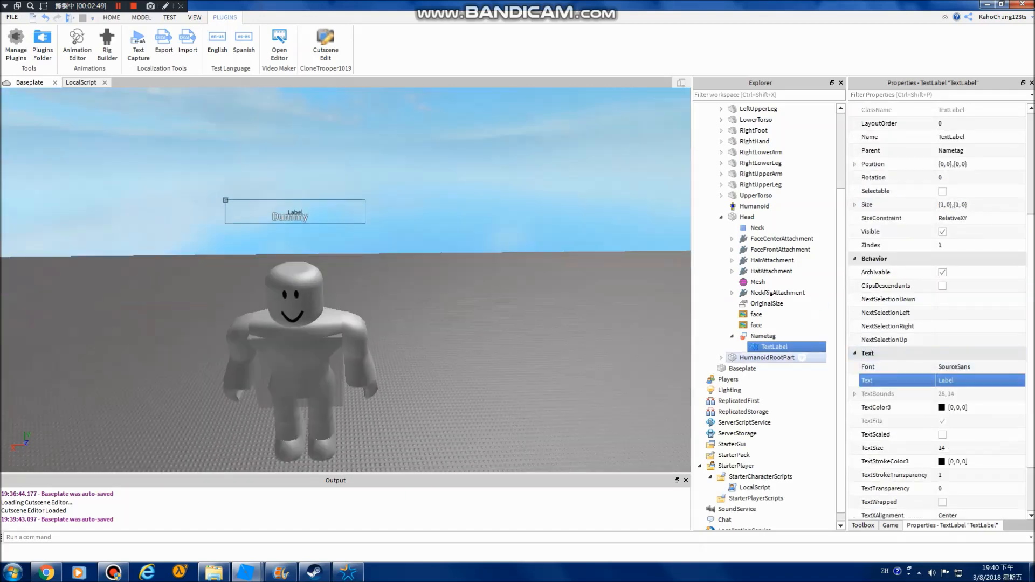
click(942, 434)
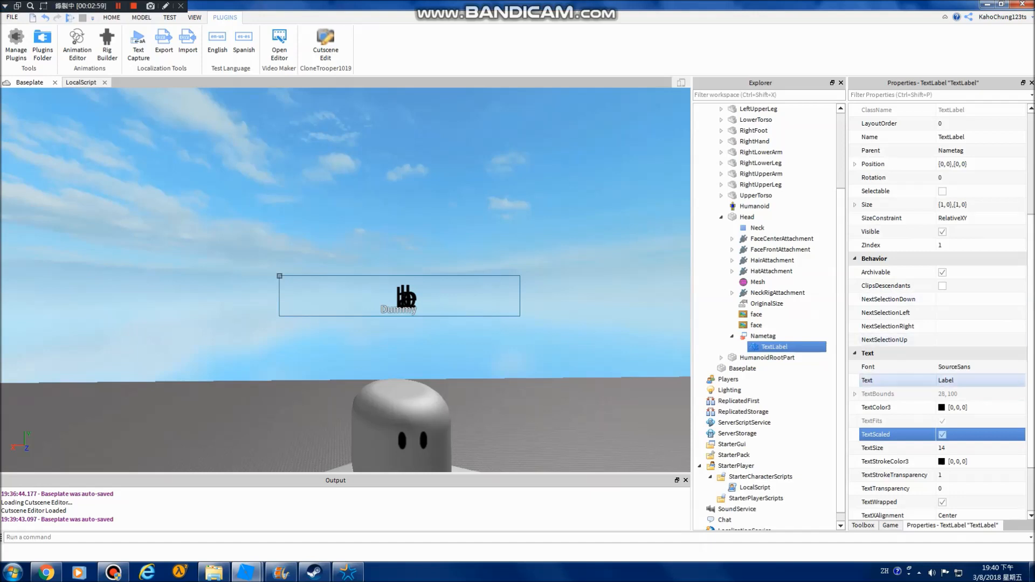
text(34563)
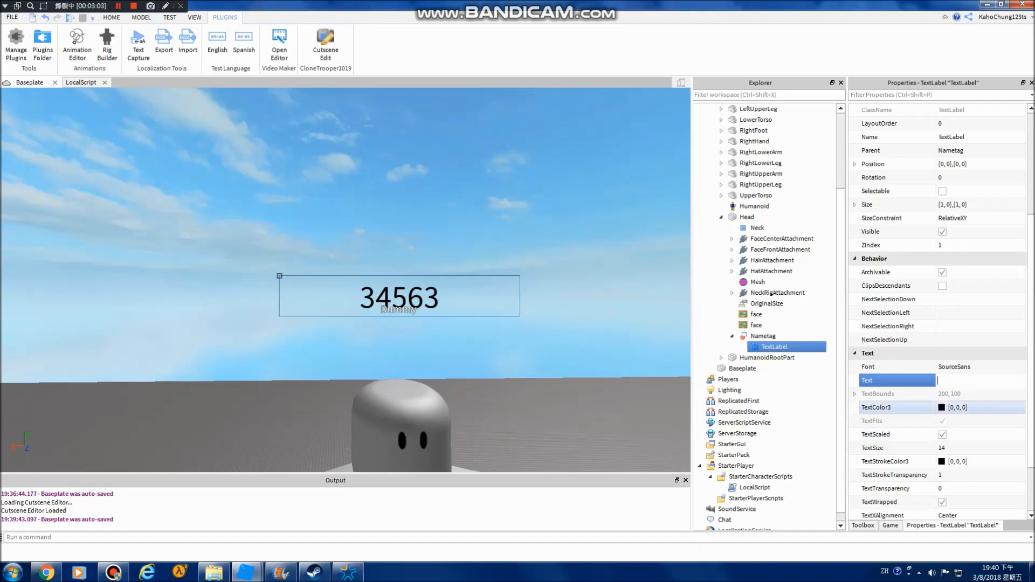
Give the TextLabel the Highway font, white TextColor3 and the text Test.
click(978, 367)
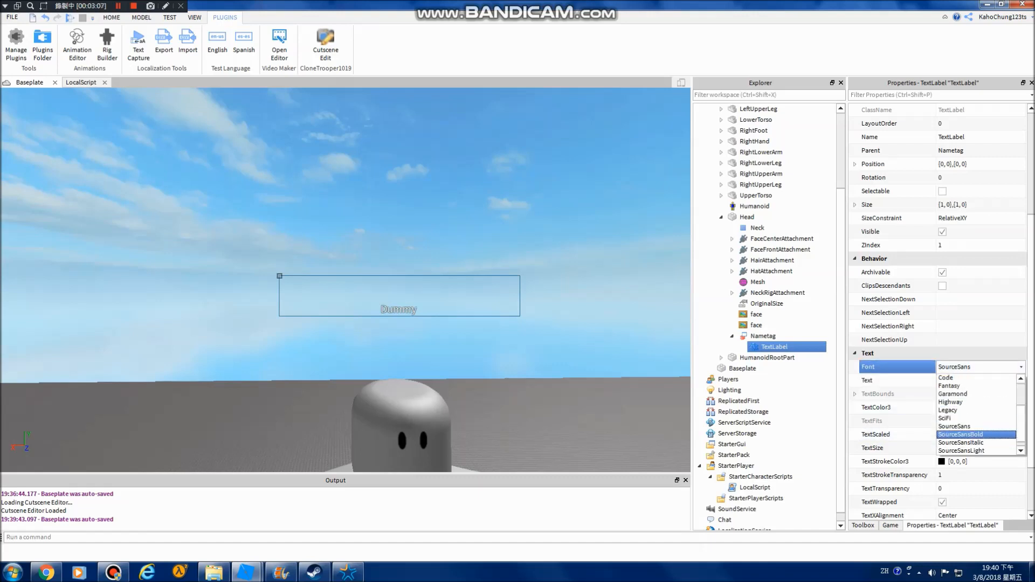
click(951, 402)
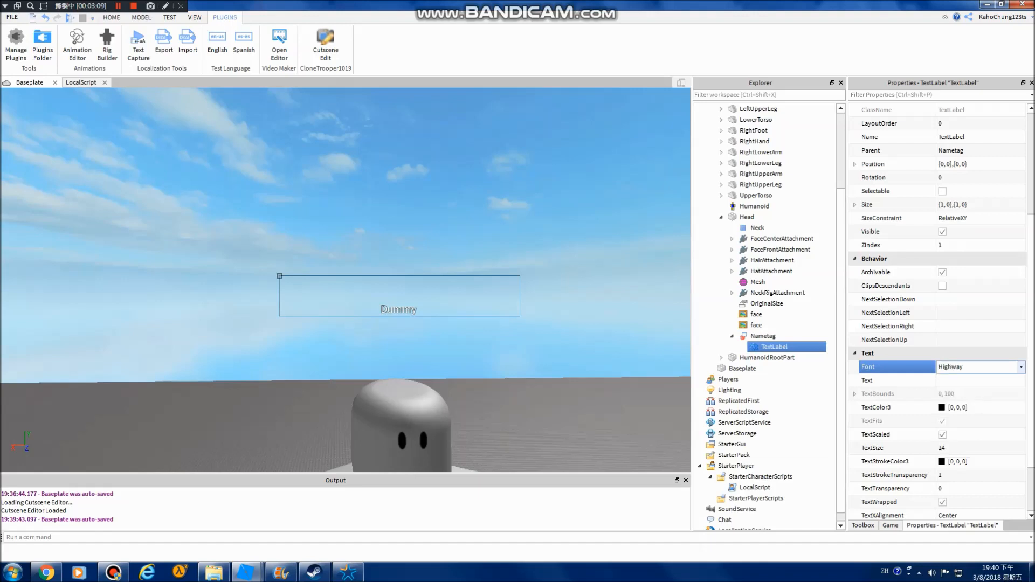
click(938, 407)
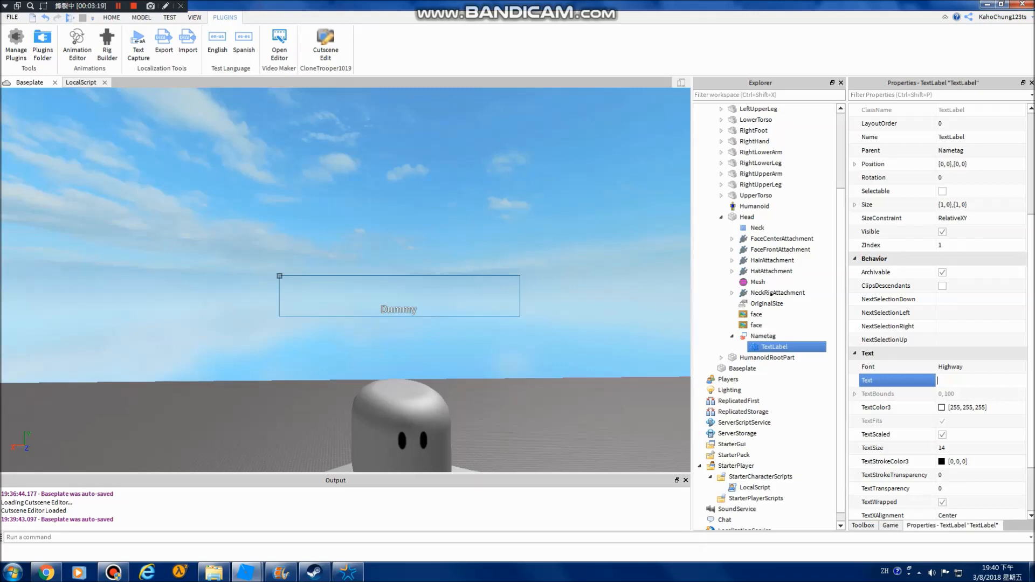
text(Test)
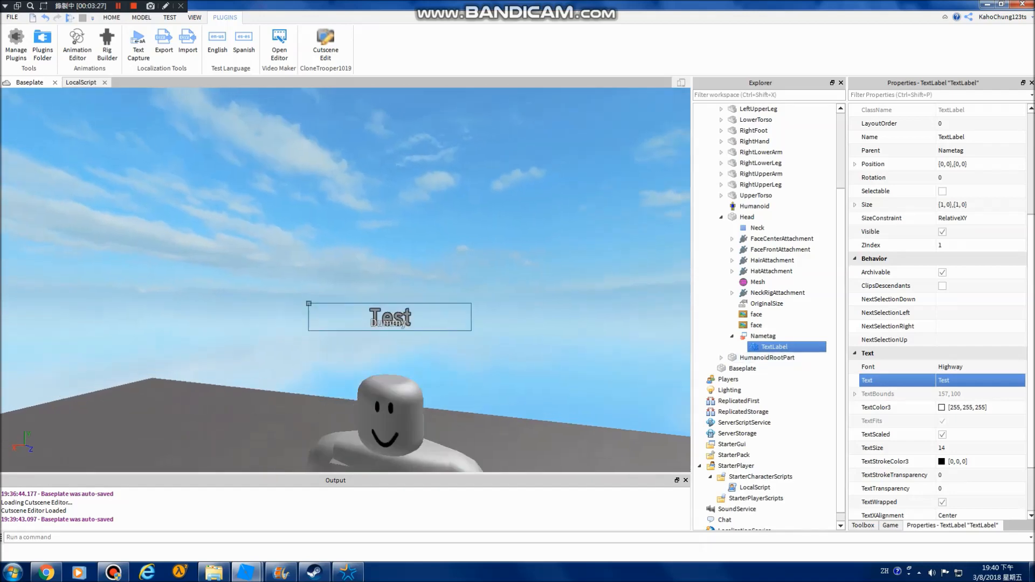
click(738, 140)
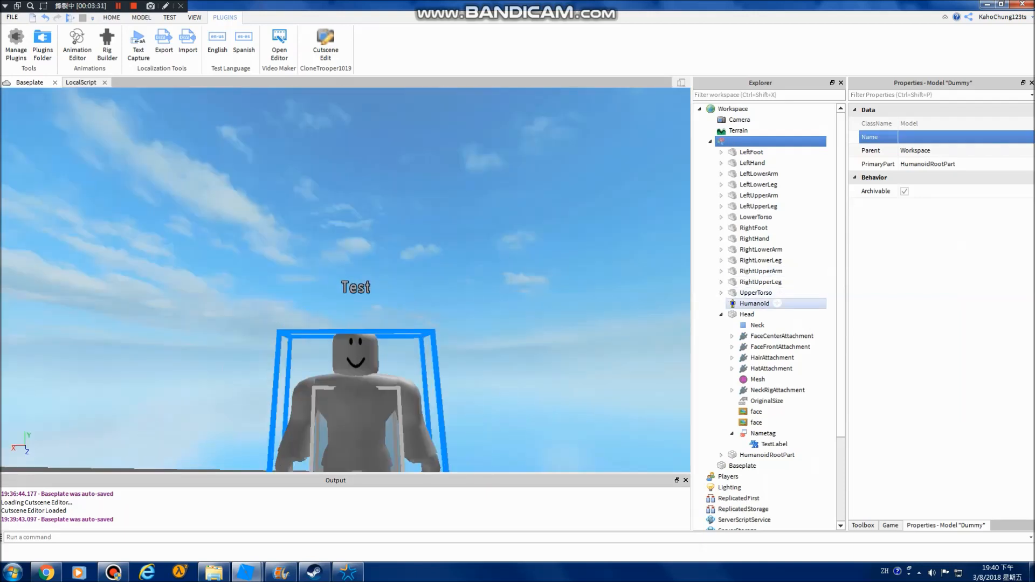
Move Nametag under the StarterCharacterScripts LocalScript and insert a LocalScript inside its TextLabel.
click(755, 304)
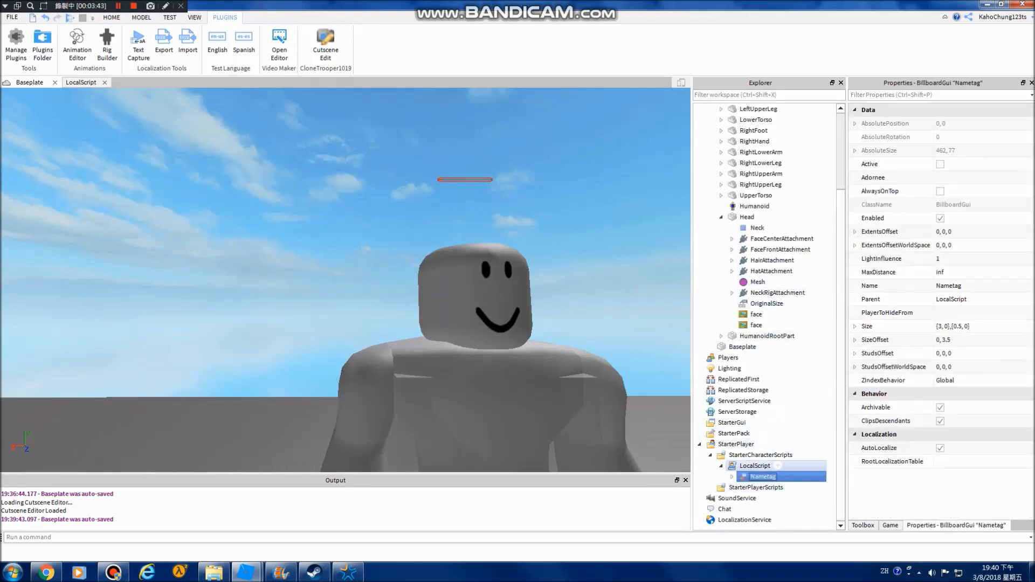
right_click(764, 476)
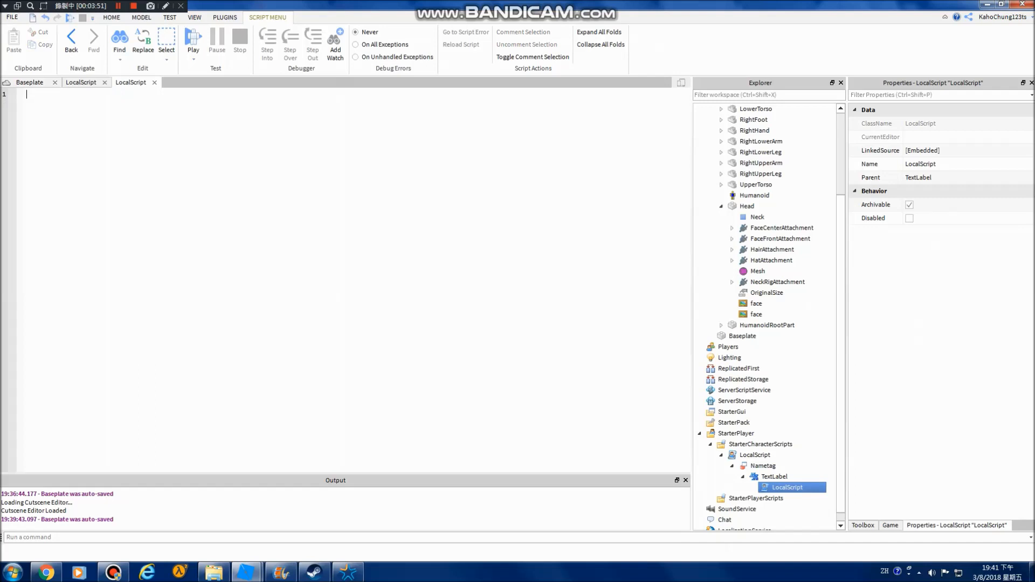
Write a while true loop setting script.Parent.Text from script.Parent.Parent.Parent.Parent.Head's Name.
text(while true do)
text(wait()
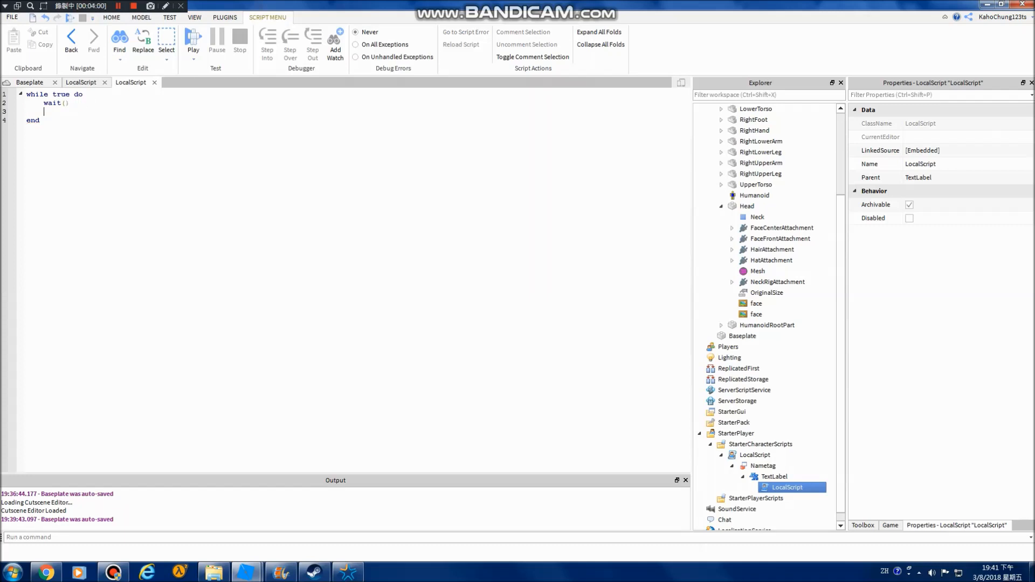
text(script.Parent.Text = gam)
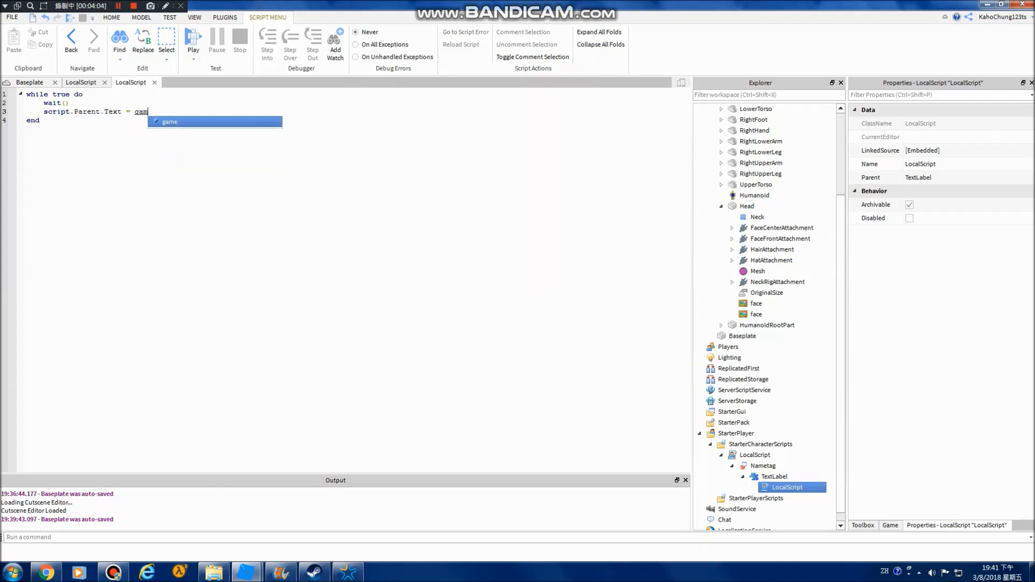
text(script.Pare)
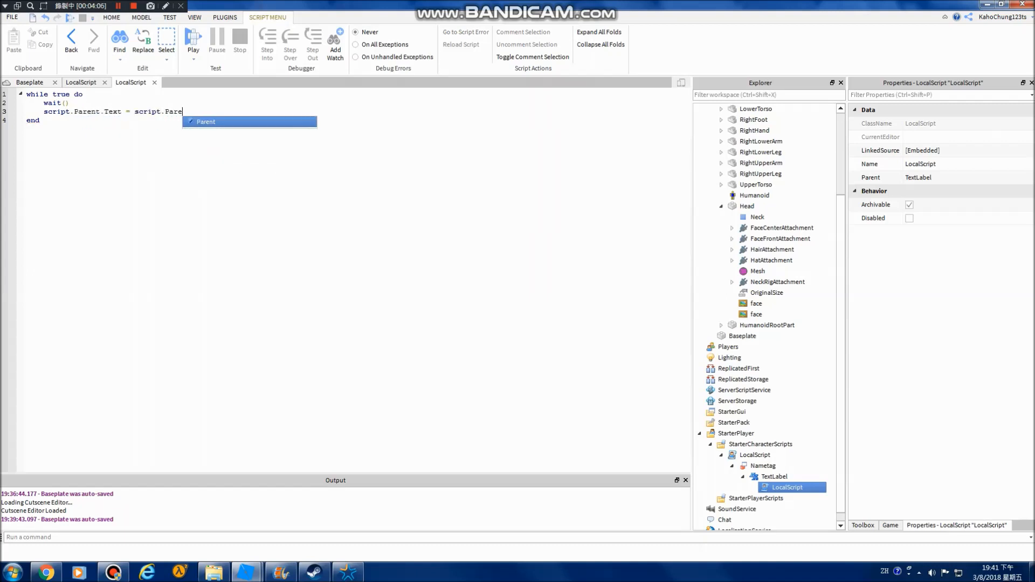
text(.Parent.P)
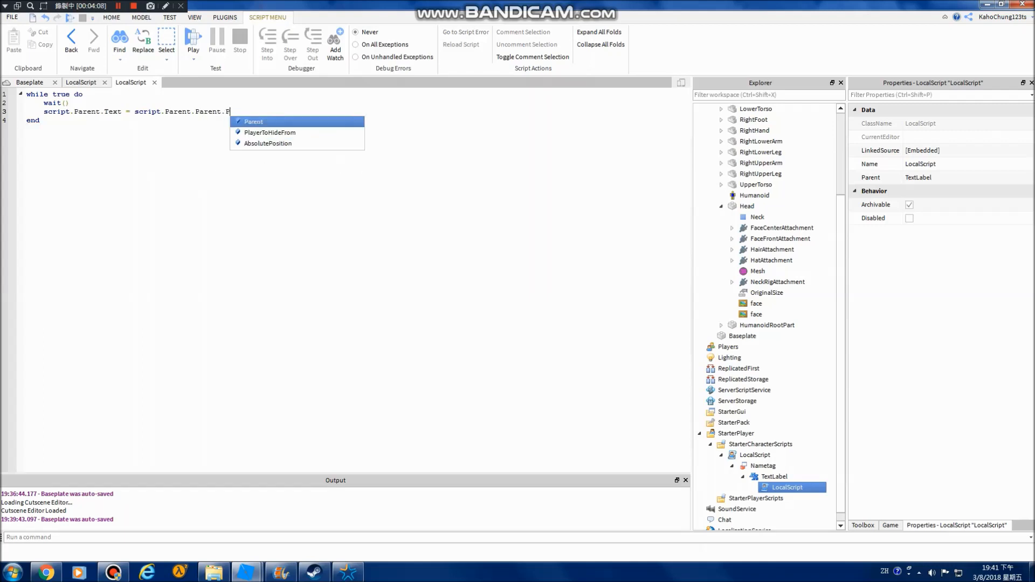
text(Parent)
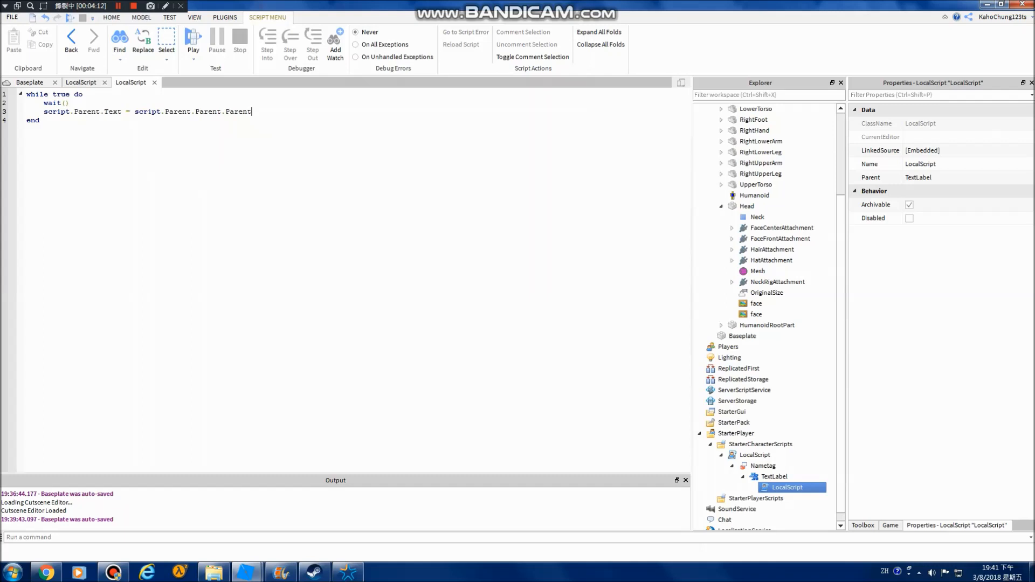
text(.)
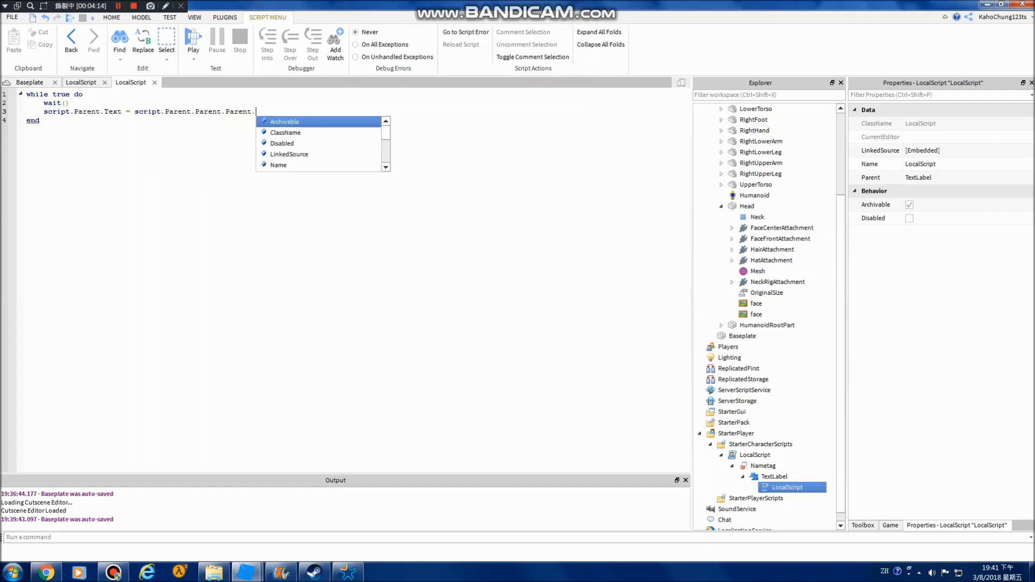
text(Name)
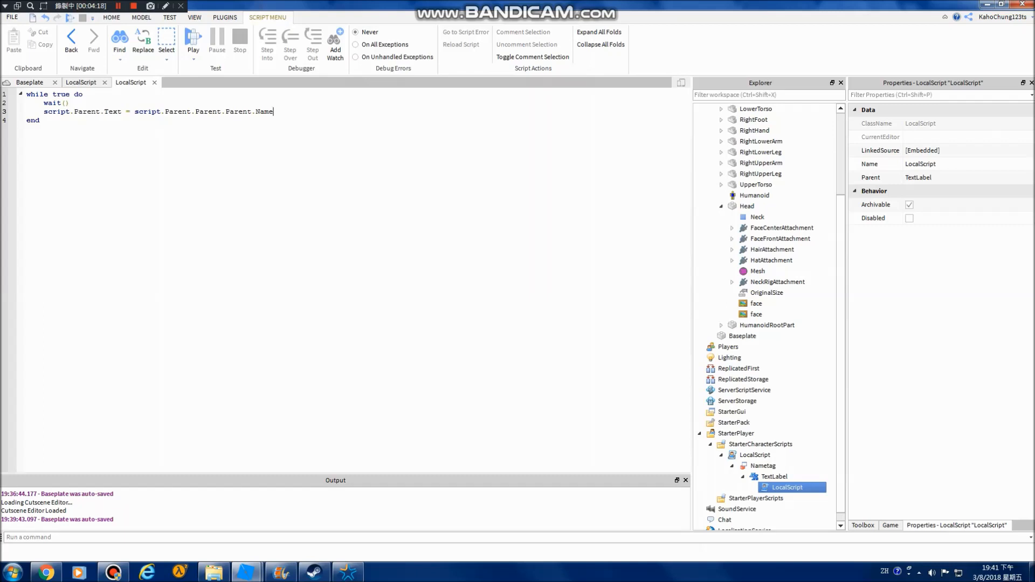
key(Backspace)
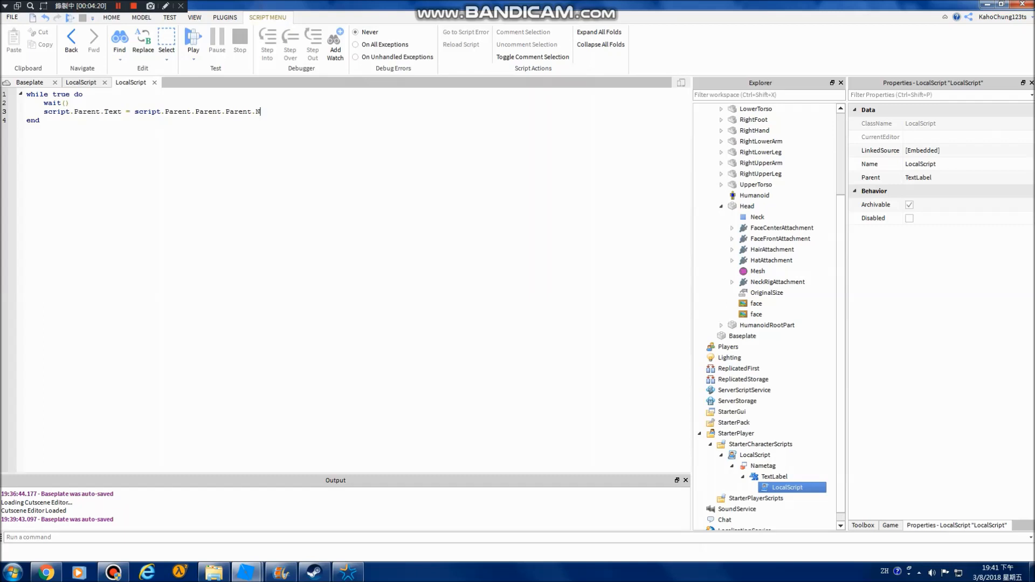
text(ea)
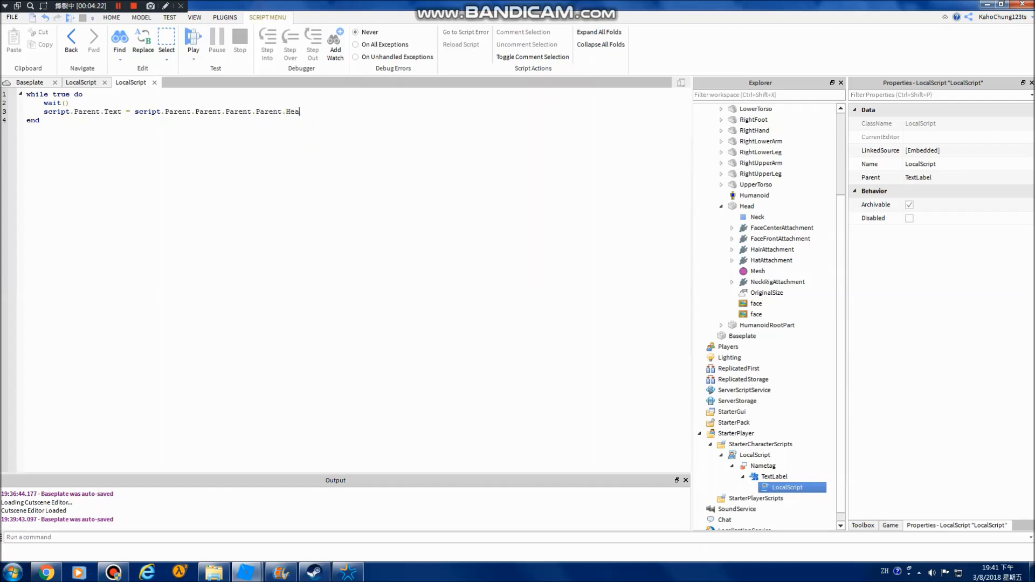
text(d)
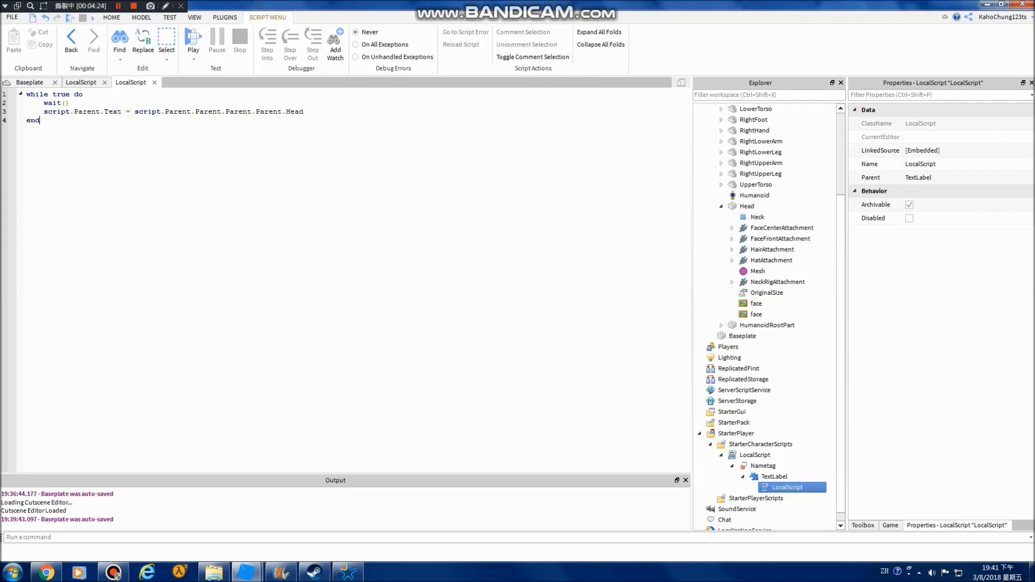
text(Na)
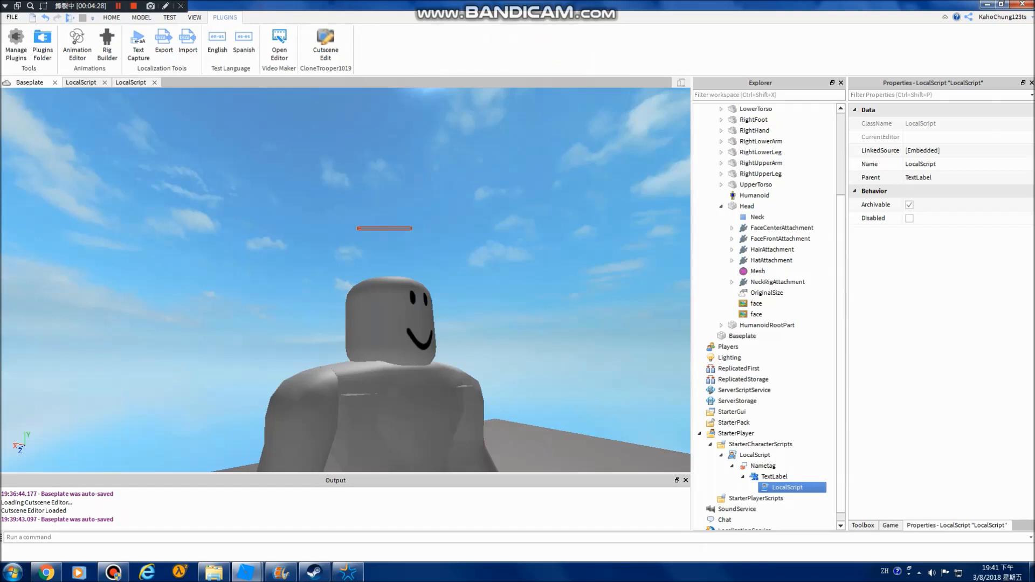
Launch a play test from the TEST ribbon to try out the nametag in game.
click(170, 17)
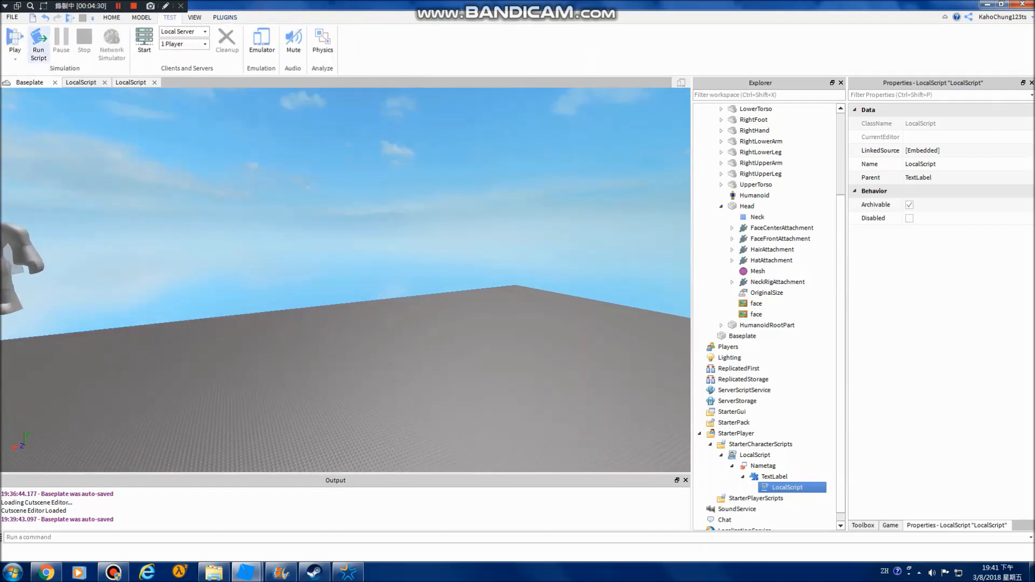
click(13, 38)
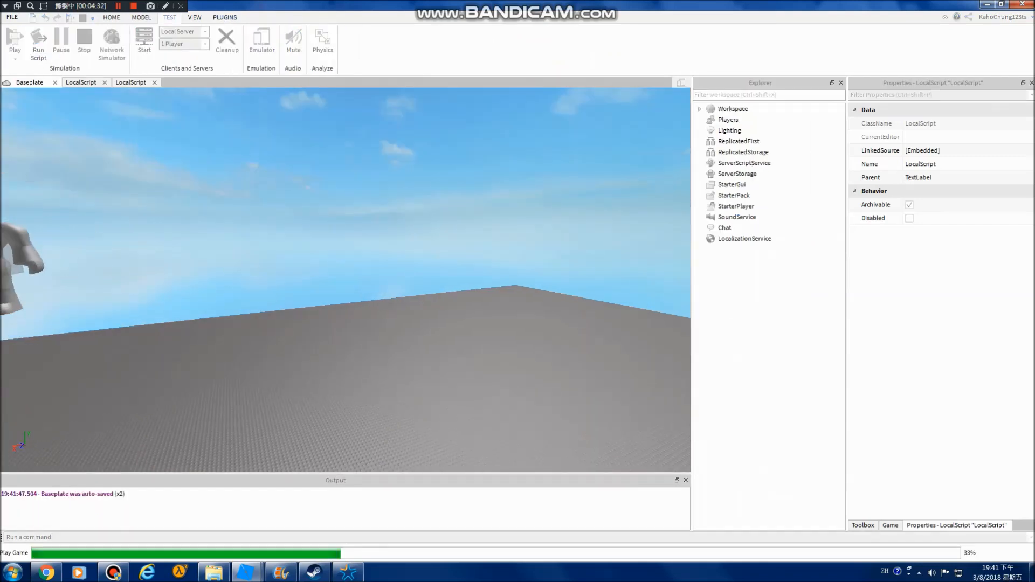